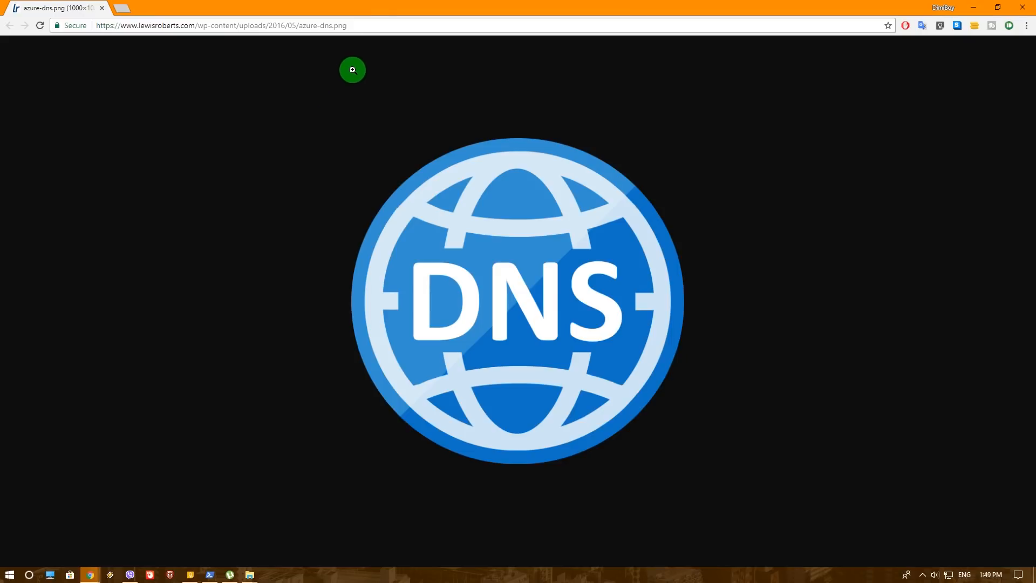
{"action": "mouse_move", "coordinate": [367, 24]}
{"action": "type", "text": "dimustech.net"}
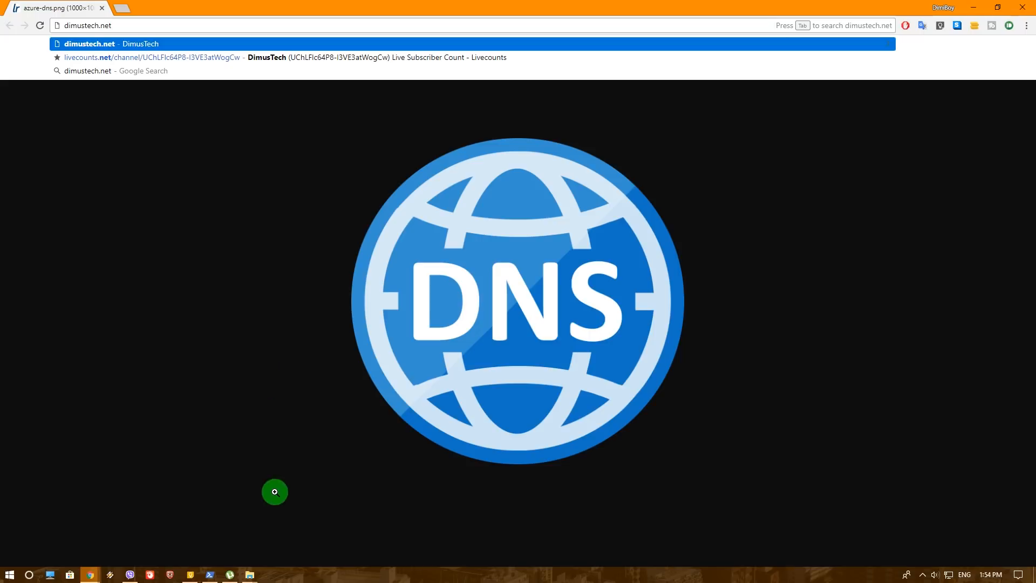
{"action": "mouse_move", "coordinate": [210, 574]}
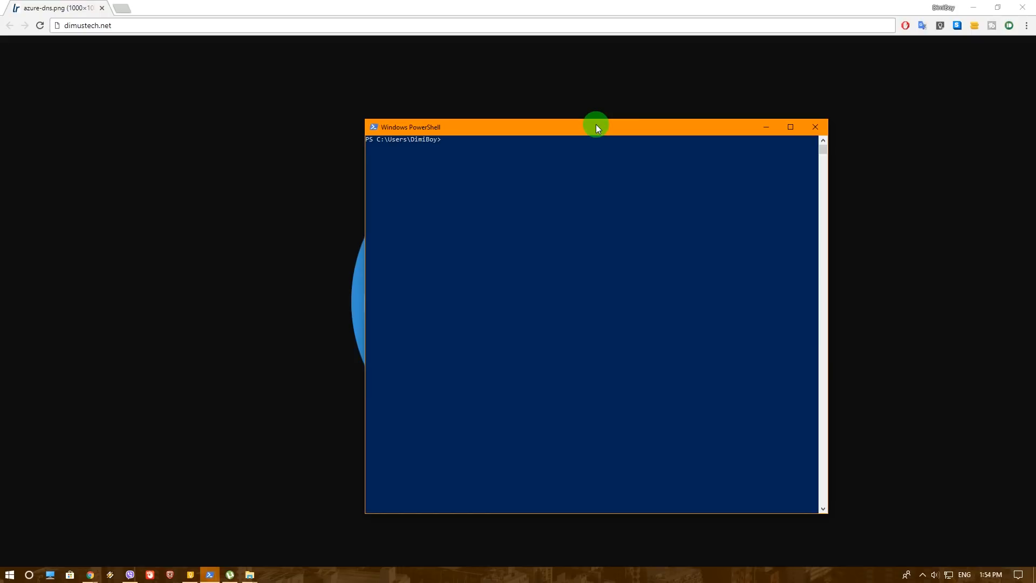
Step: Type the command nslookup dimustech.net at the prompt without running it
{"action": "type", "text": "nslook"}
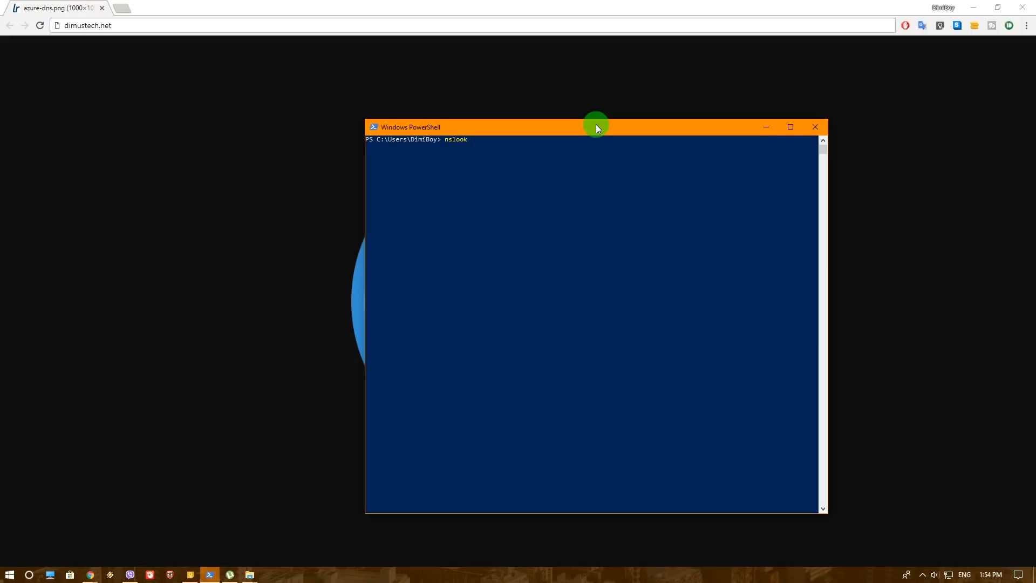
{"action": "type", "text": "up"}
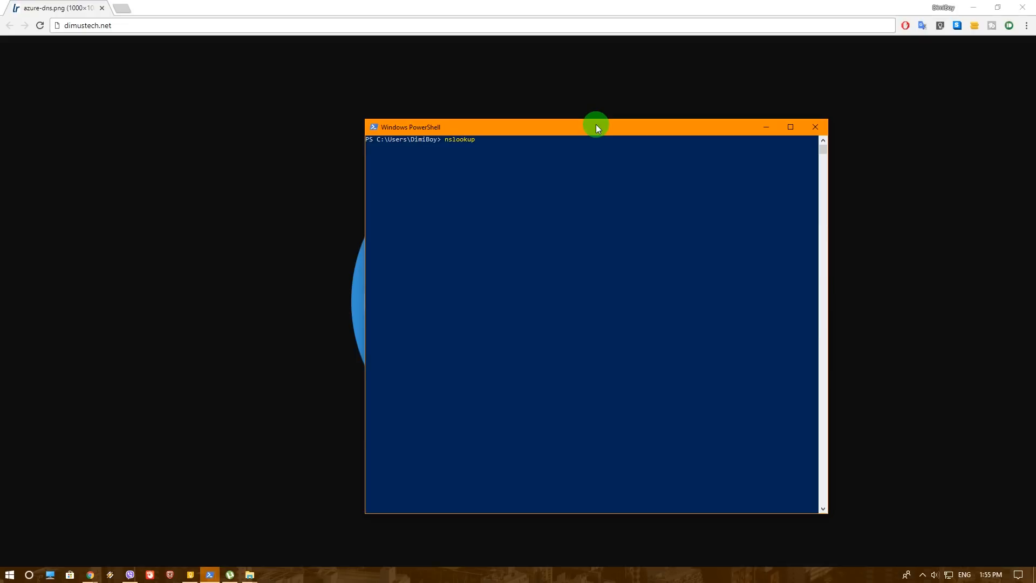
{"action": "type", "text": "dimust"}
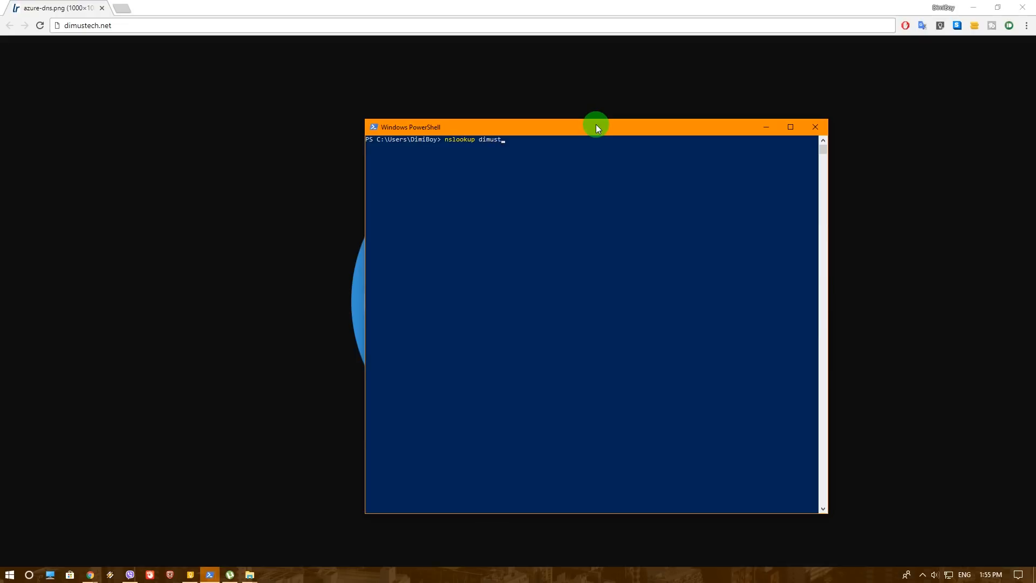
{"action": "type", "text": "ech.net"}
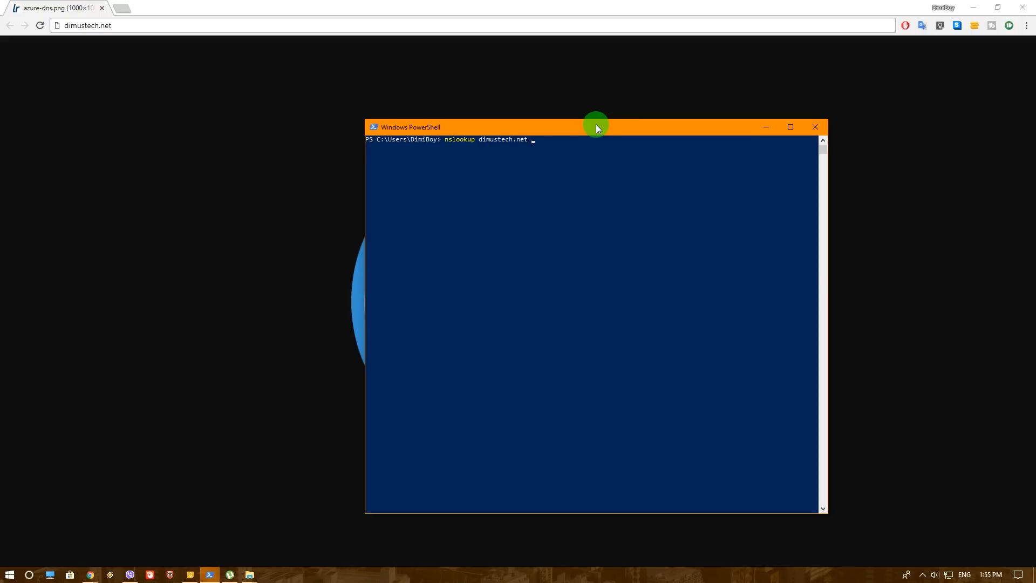
Step: Run the dimustech.net lookup against server 1.1.1.1, which times out
{"action": "type", "text": "1.1.1.1"}
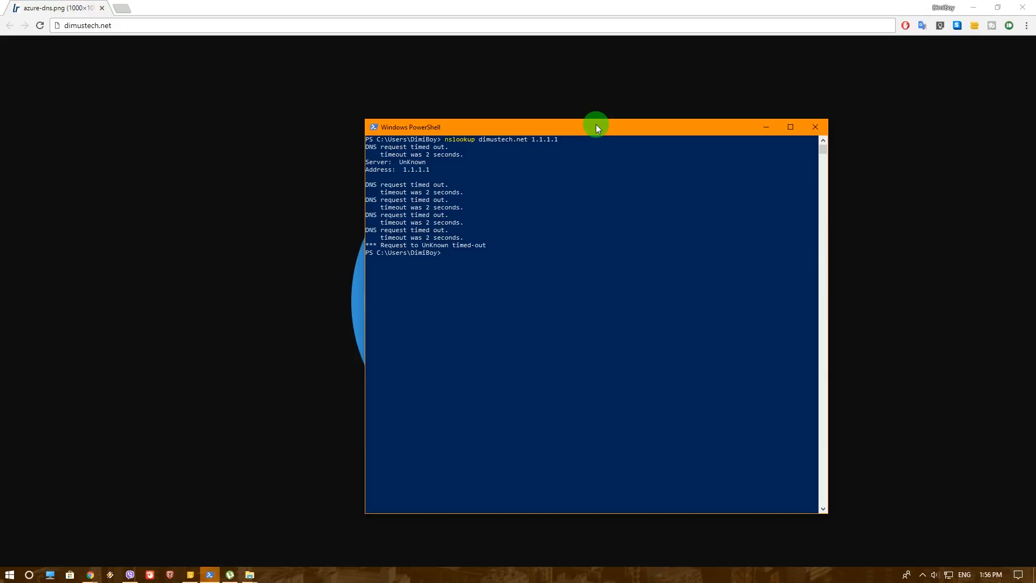
{"action": "type", "text": "nslookup dimustech.net 1.1.1.1"}
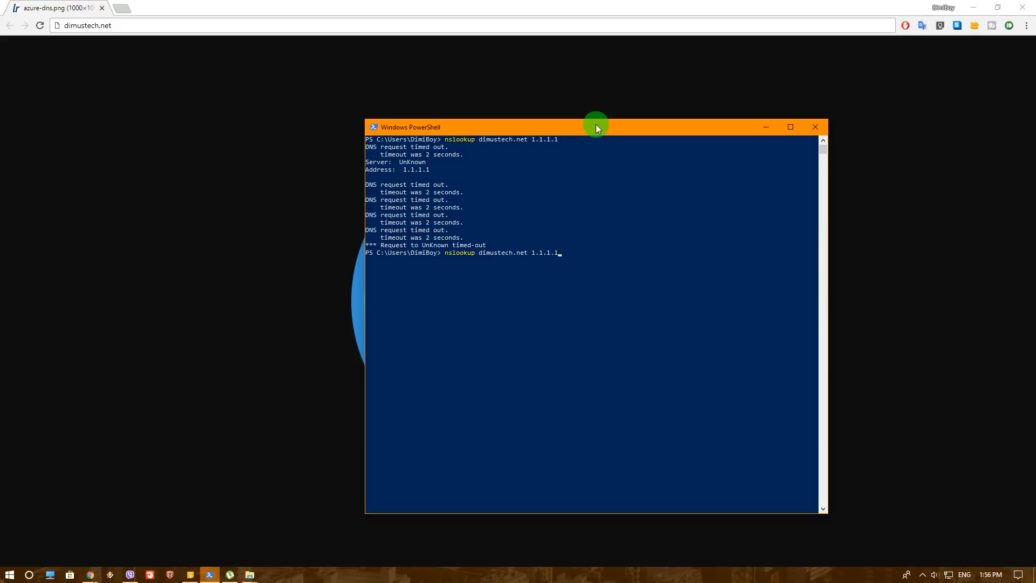
{"action": "key", "text": "BackSpace"}
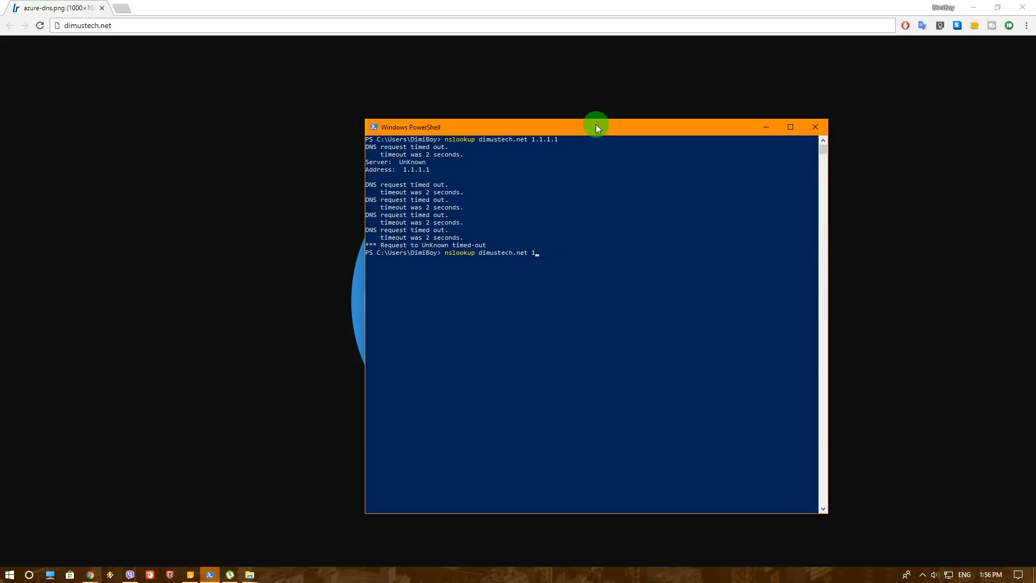
{"action": "type", "text": ".0.0.12"}
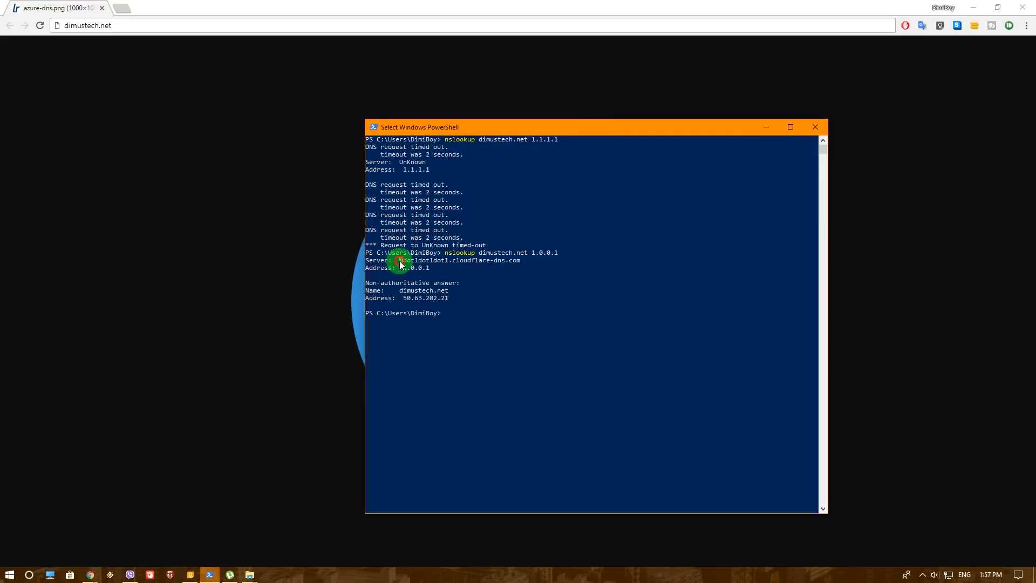
{"action": "left_click_drag", "start_coordinate": [401, 260], "coordinate": [521, 260]}
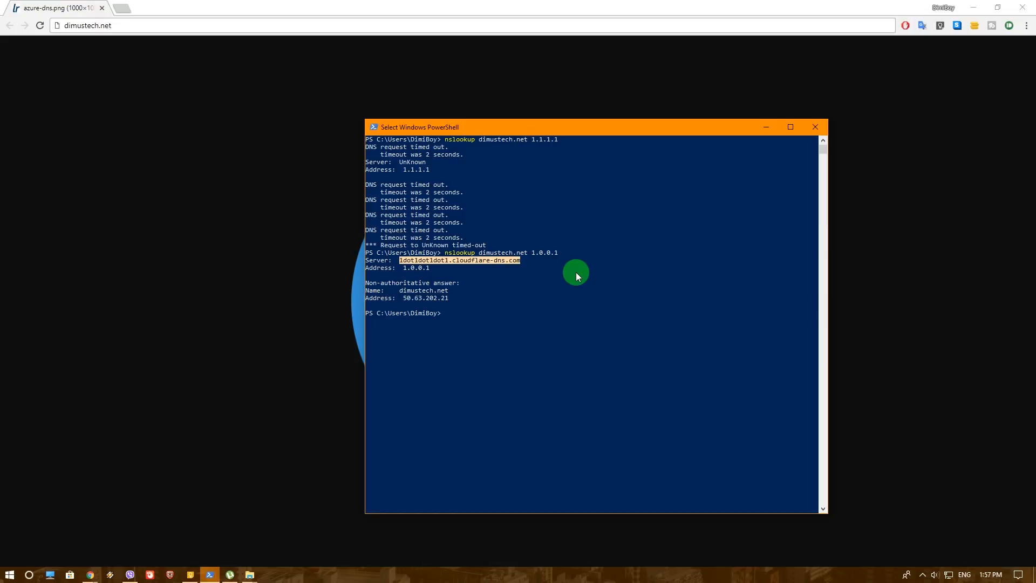
{"action": "mouse_move", "coordinate": [544, 313]}
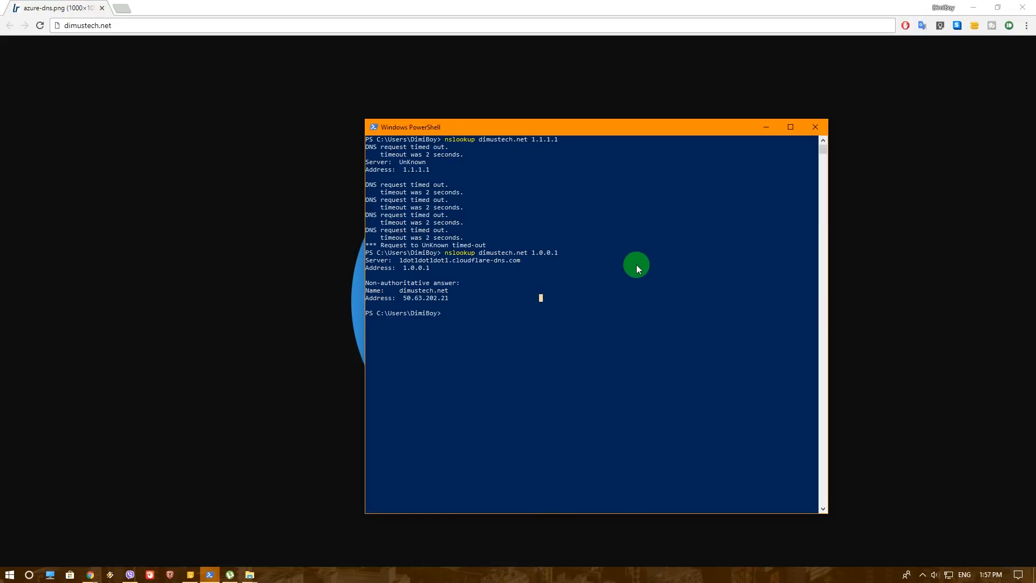
Step: Look up dimustech.net against Google's 8.8.8.8, resolving to 50.63.202.17, then begin Measure-Command
{"action": "type", "text": "nslookup dimustech.net"}
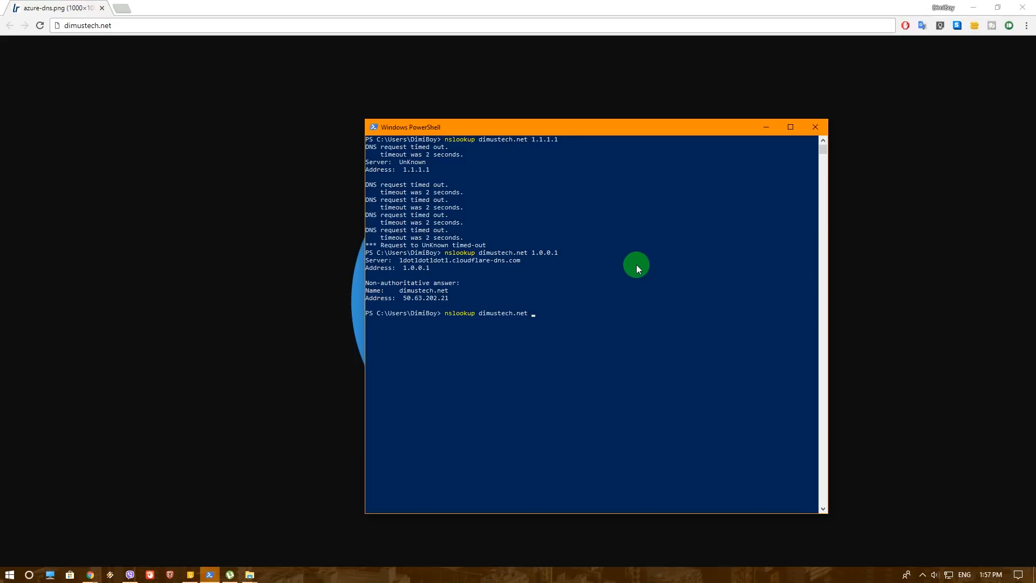
{"action": "type", "text": "8.8.8.8"}
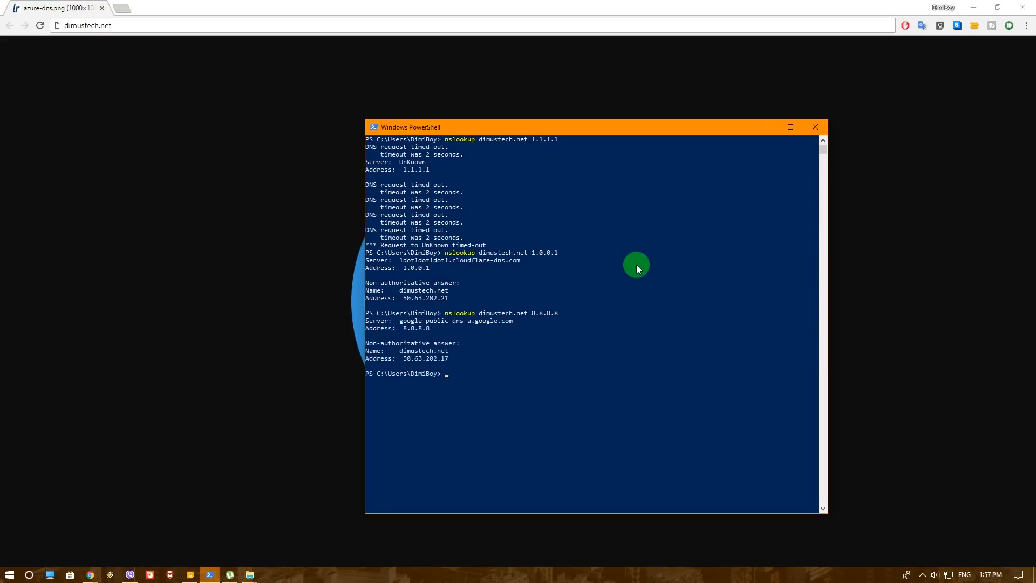
{"action": "mouse_move", "coordinate": [491, 355]}
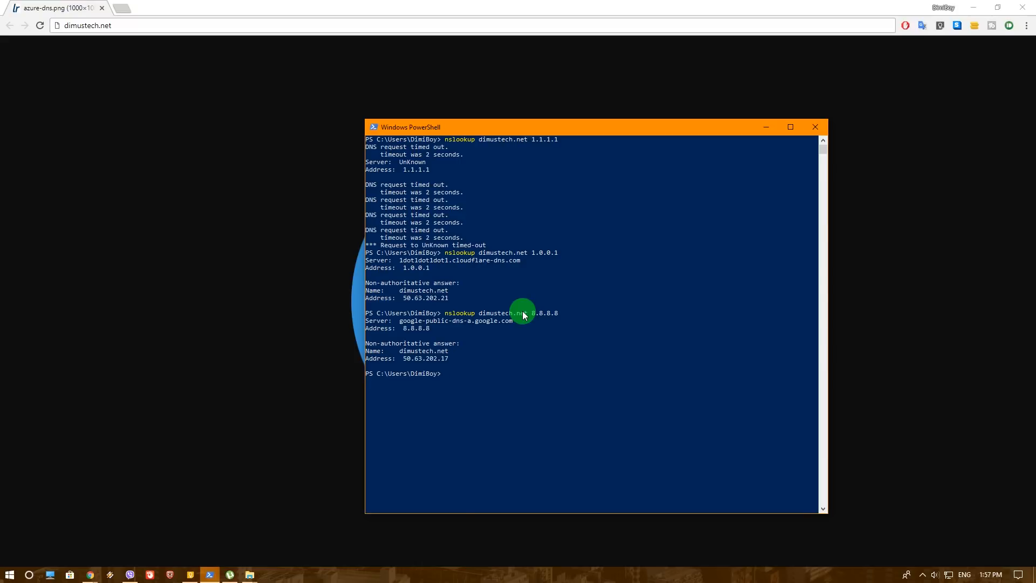
{"action": "mouse_move", "coordinate": [636, 303]}
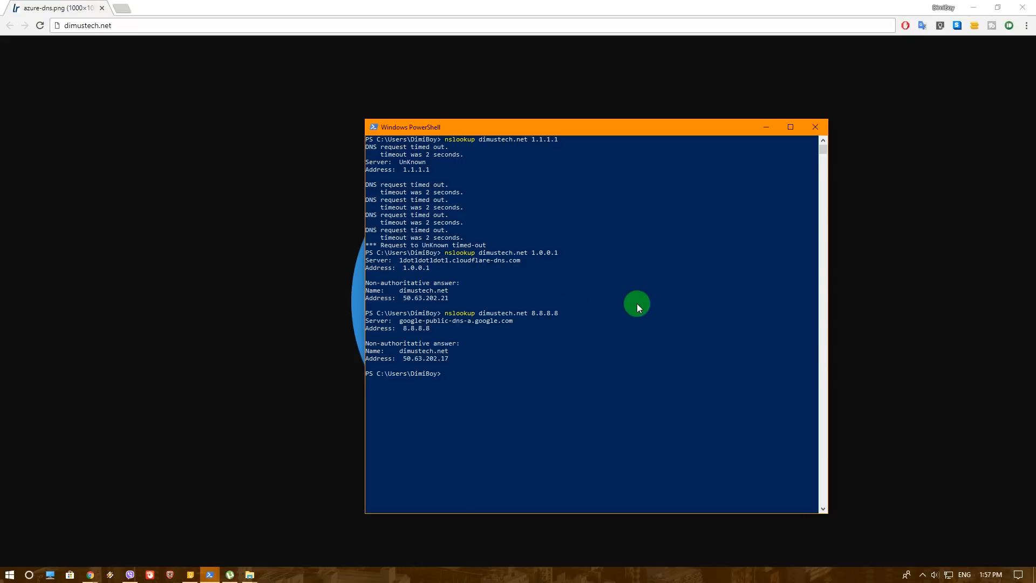
{"action": "type", "text": "meas"}
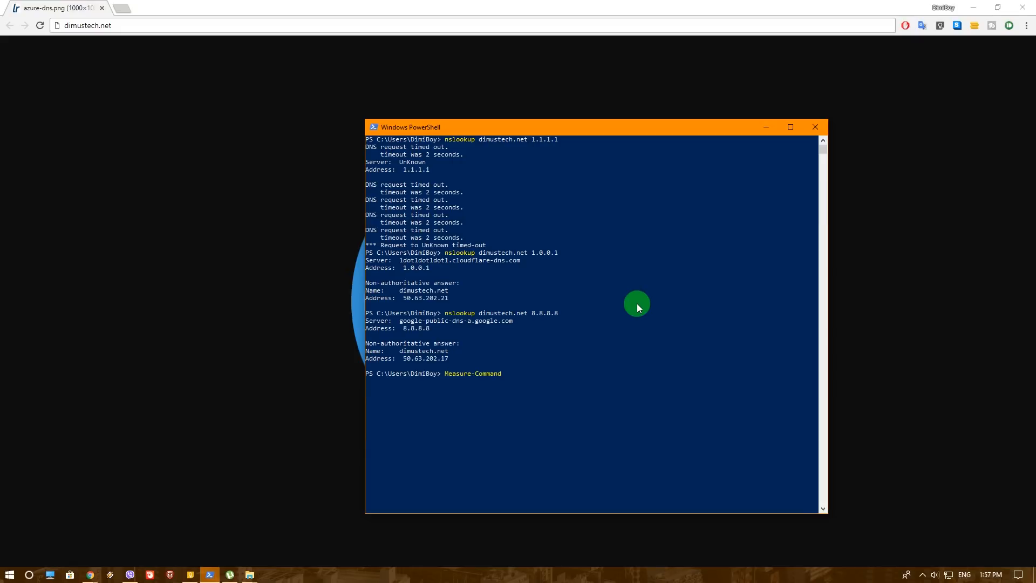
Step: Compose Measure-Command{nslookup dimustech.net 1.0.0.1} followed by a pipe at the prompt
{"action": "type", "text": "{"}
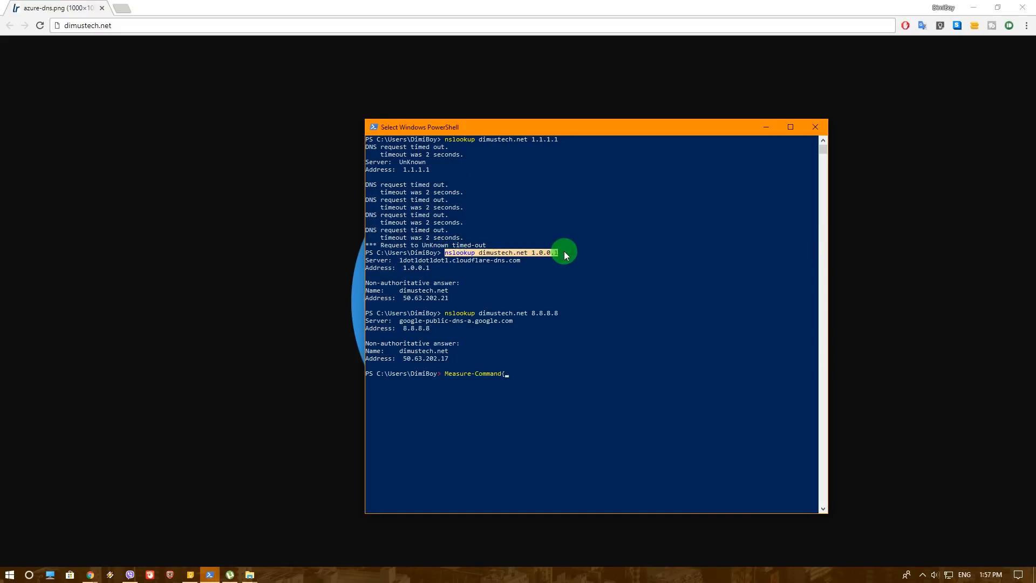
{"action": "type", "text": "nslookup dimustech.net 1.0.0.1"}
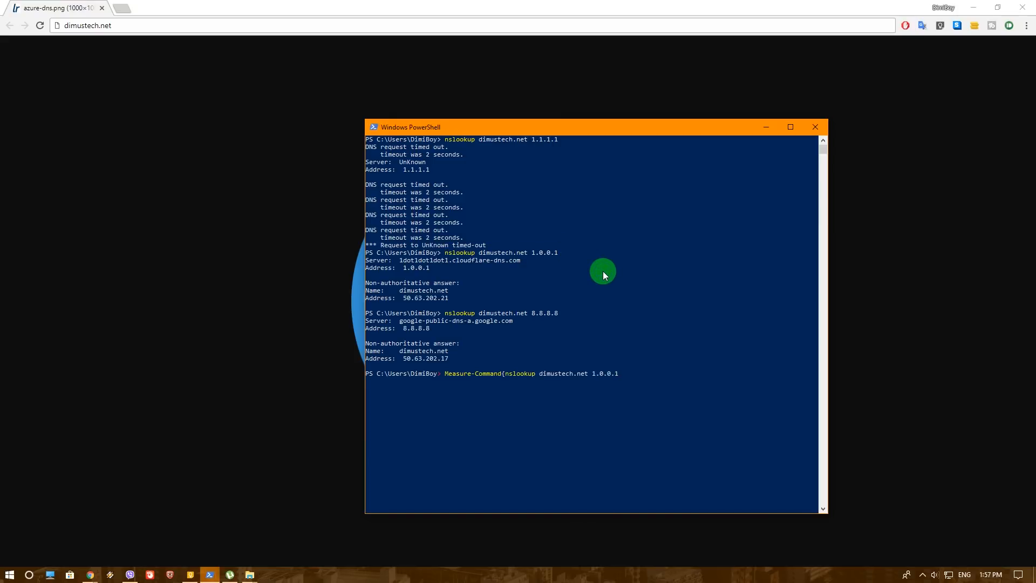
{"action": "type", "text": "}"}
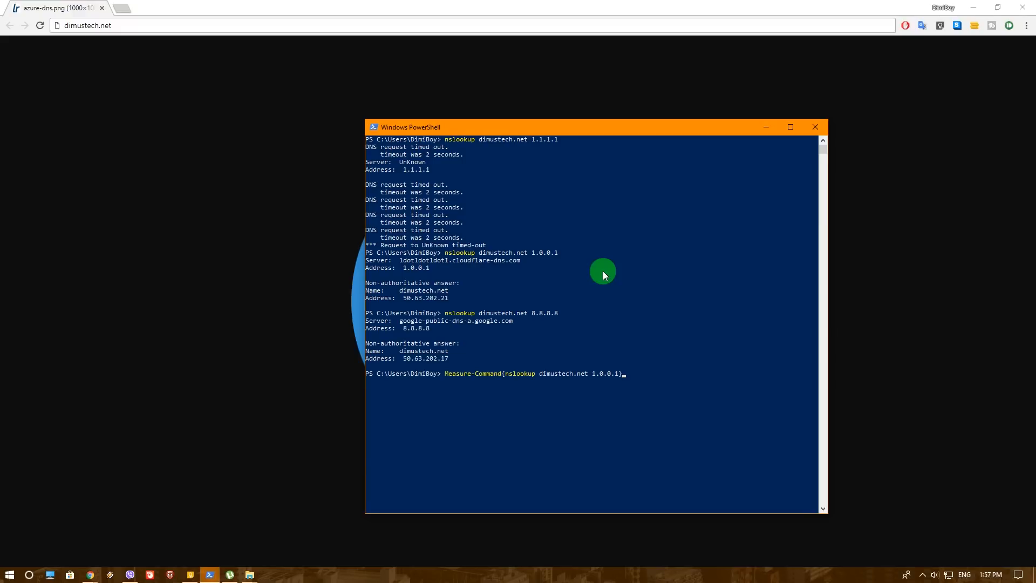
{"action": "type", "text": "|"}
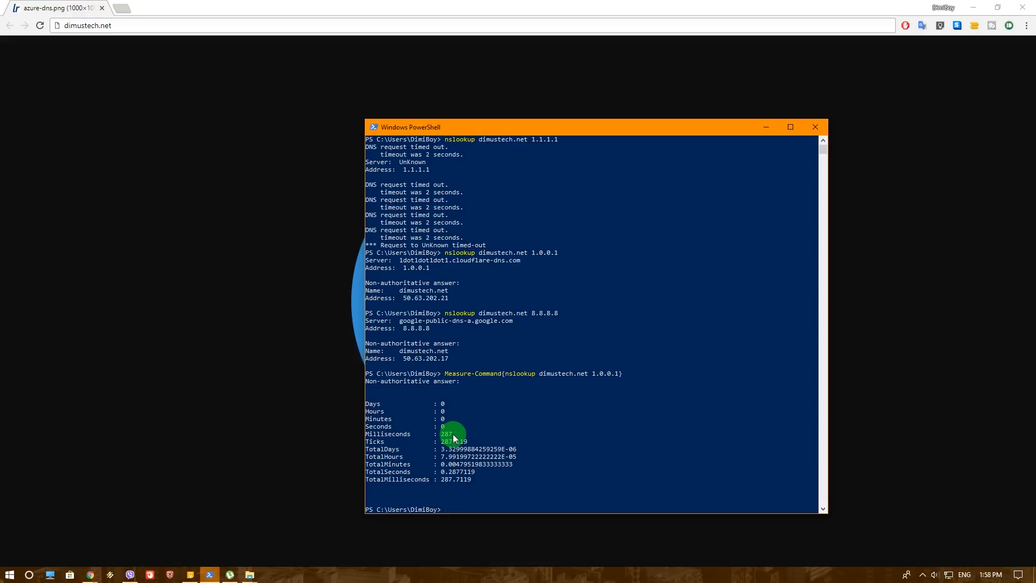
{"action": "mouse_move", "coordinate": [425, 467]}
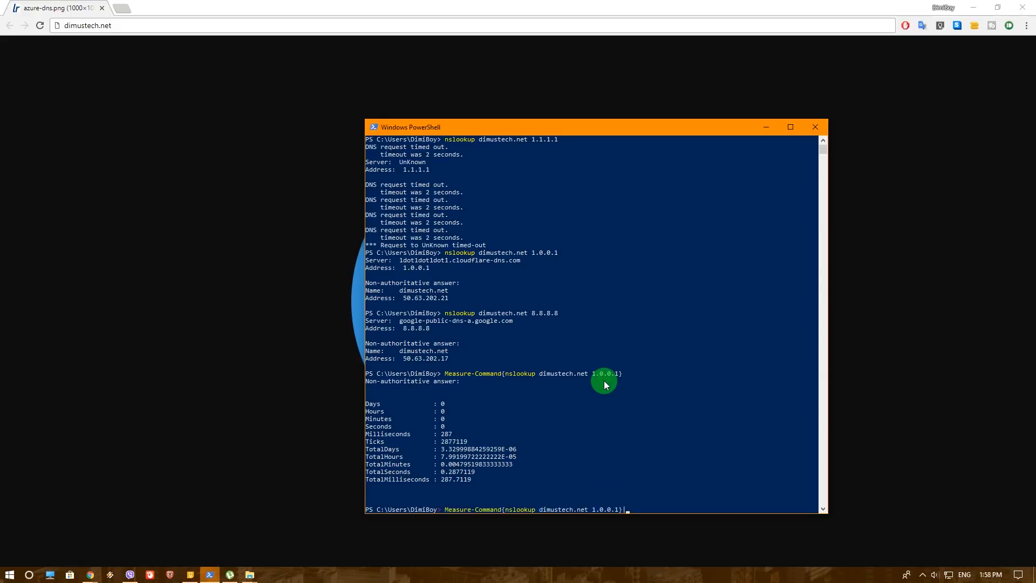
Step: Pipe the timed 1.0.0.1 lookup to select TotalSeconds and run it three times
{"action": "type", "text": "|select TotalSeconds"}
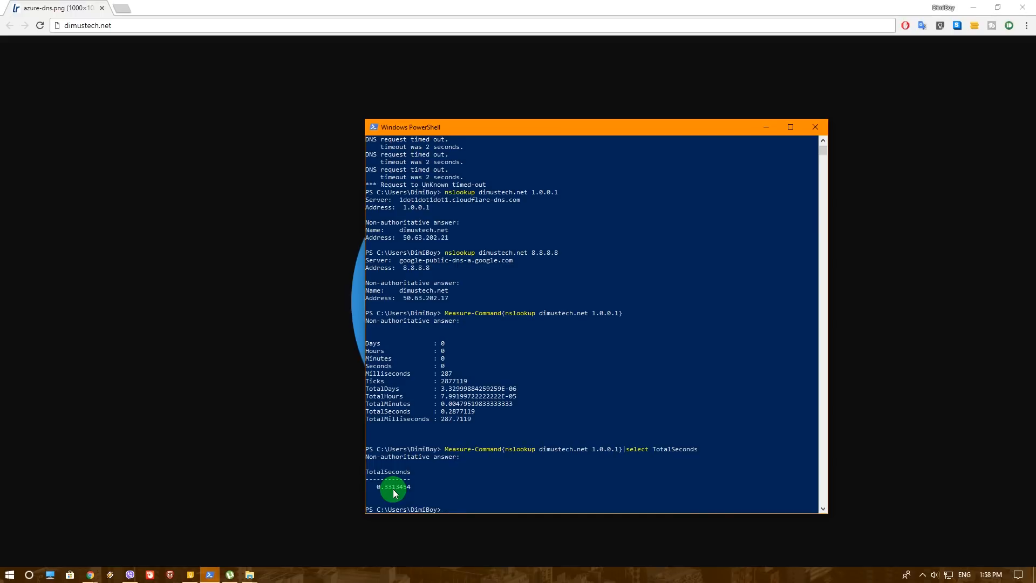
{"action": "mouse_move", "coordinate": [469, 413]}
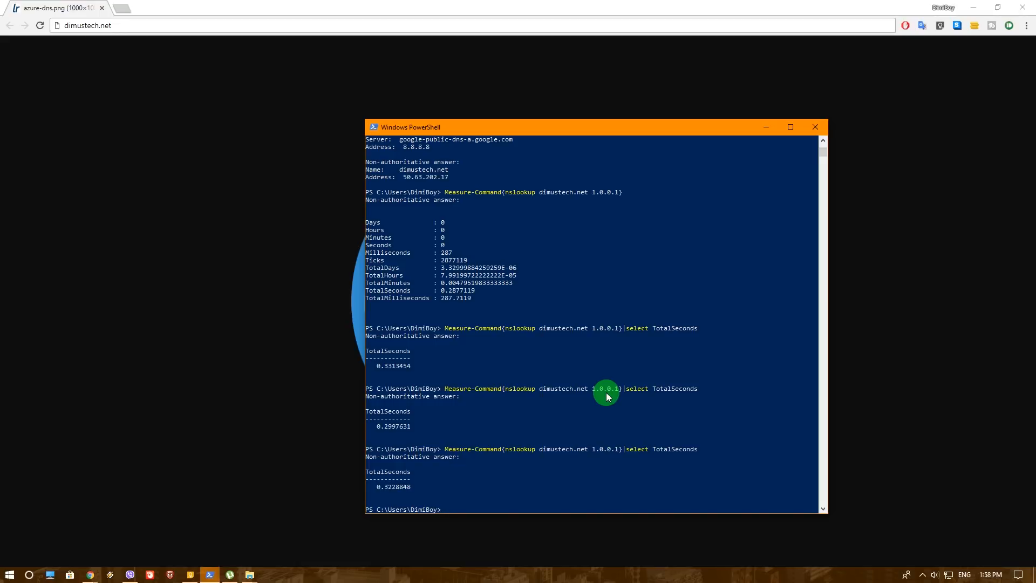
{"action": "mouse_move", "coordinate": [596, 438]}
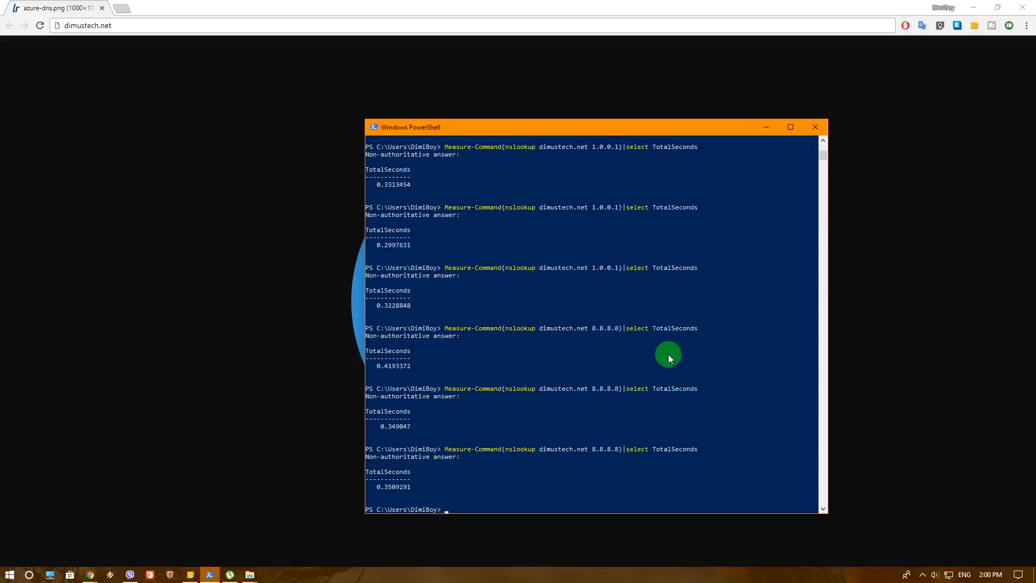
Step: Look up dimustech.net against Quad9's 9.9.9.9, resolving to 184.168.221.25
{"action": "type", "text": "Measure-Command{nslookup dimustech.net 8.8.8.8}|select TotalSeconds"}
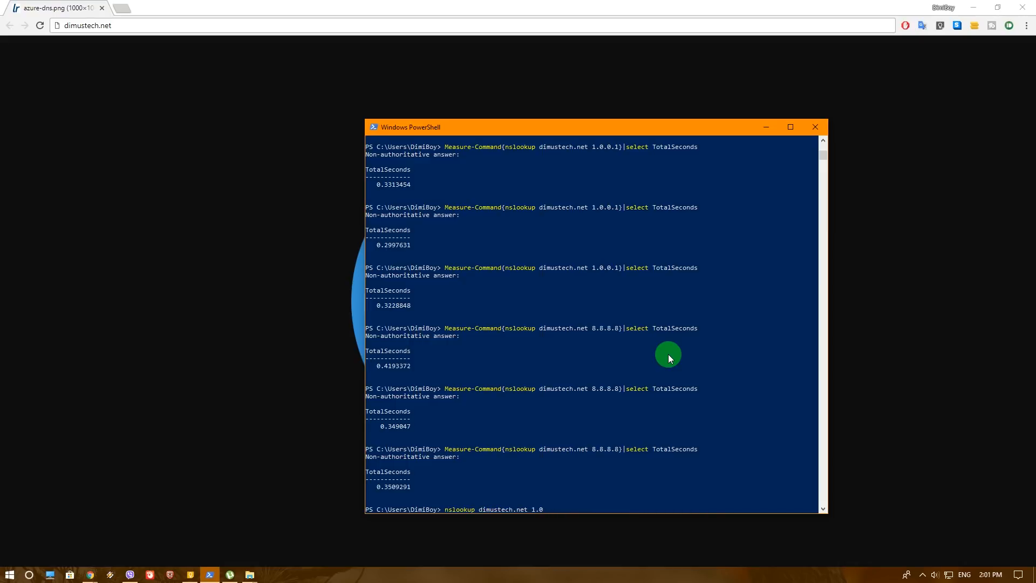
{"action": "key", "text": "BackSpace"}
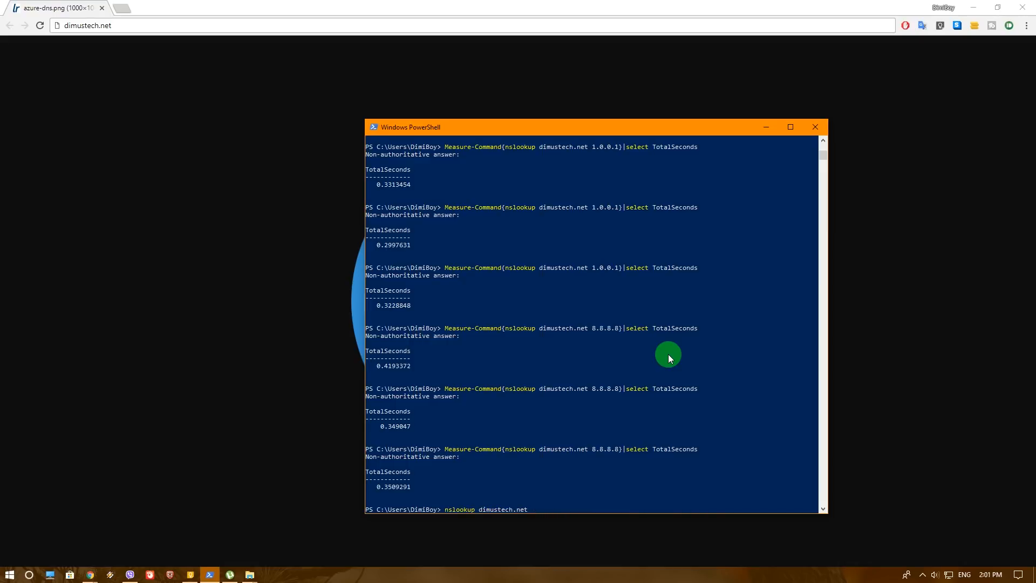
{"action": "type", "text": "9.9.9.9"}
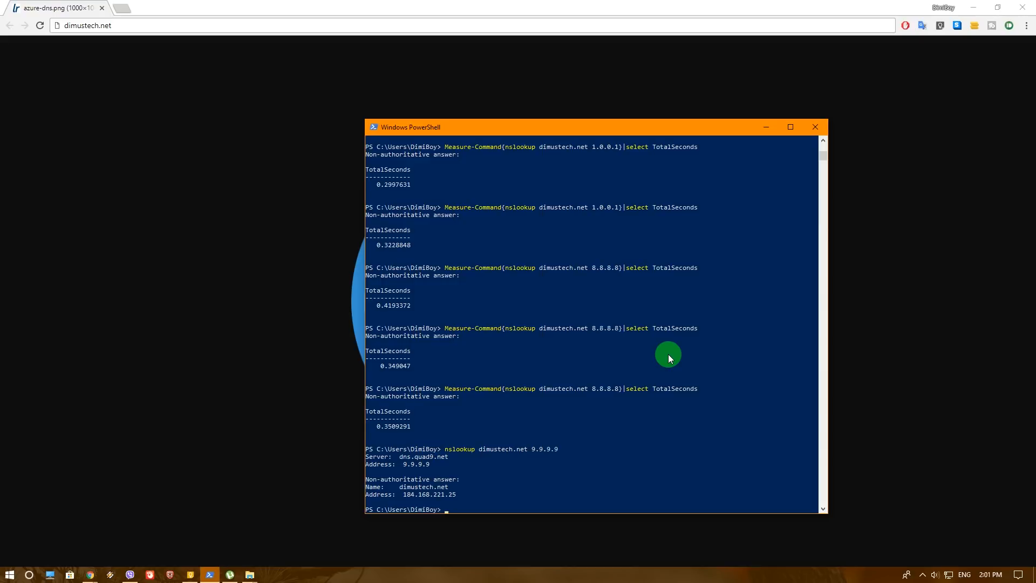
{"action": "mouse_move", "coordinate": [520, 364]}
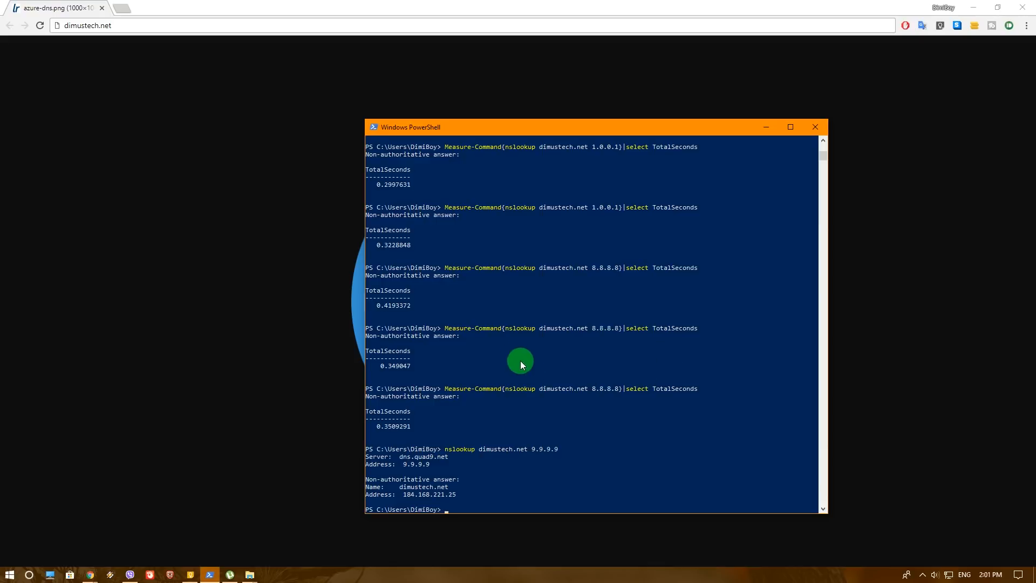
{"action": "mouse_move", "coordinate": [533, 467]}
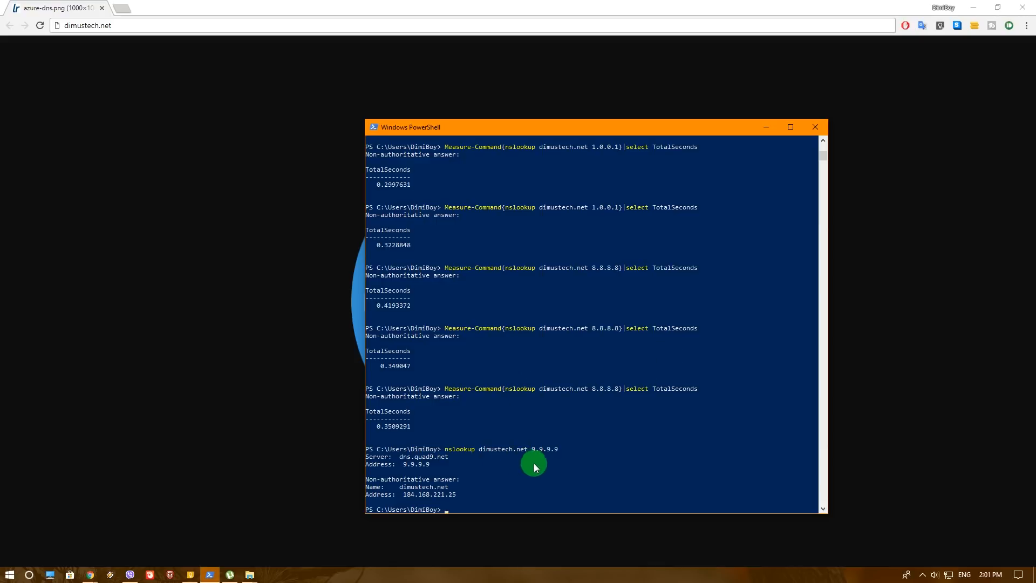
{"action": "mouse_move", "coordinate": [545, 446]}
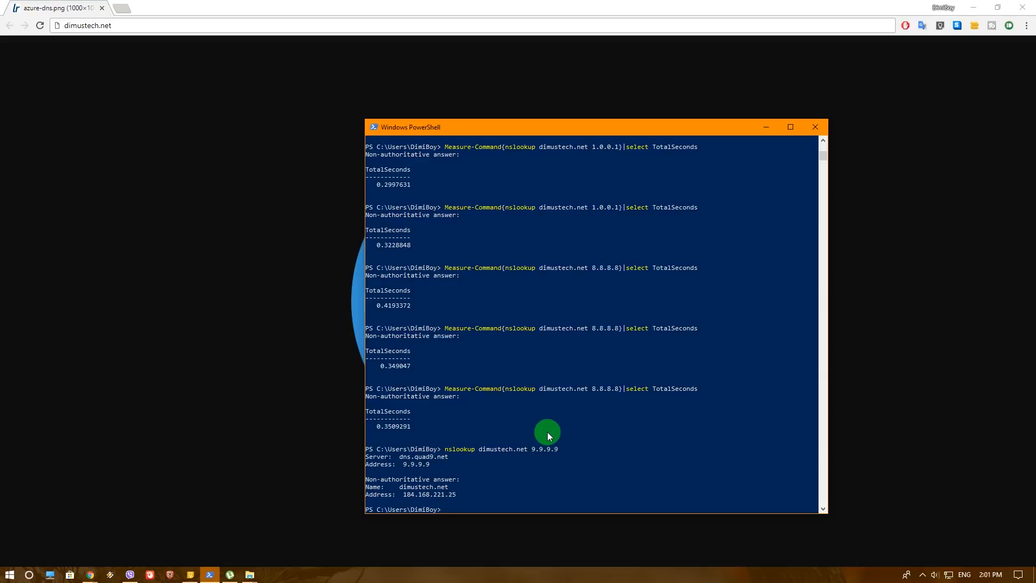
Step: Time the 9.9.9.9 lookup with Measure-Command, taking about 300.3 milliseconds
{"action": "type", "text": "nslookup dimustech.net 9.9.9.9"}
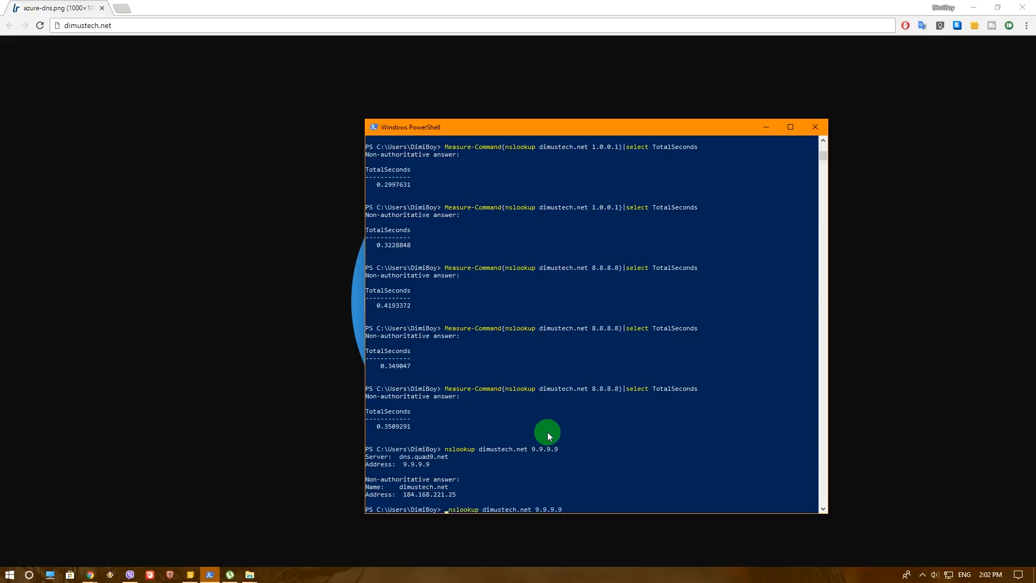
{"action": "type", "text": "measure-Command{"}
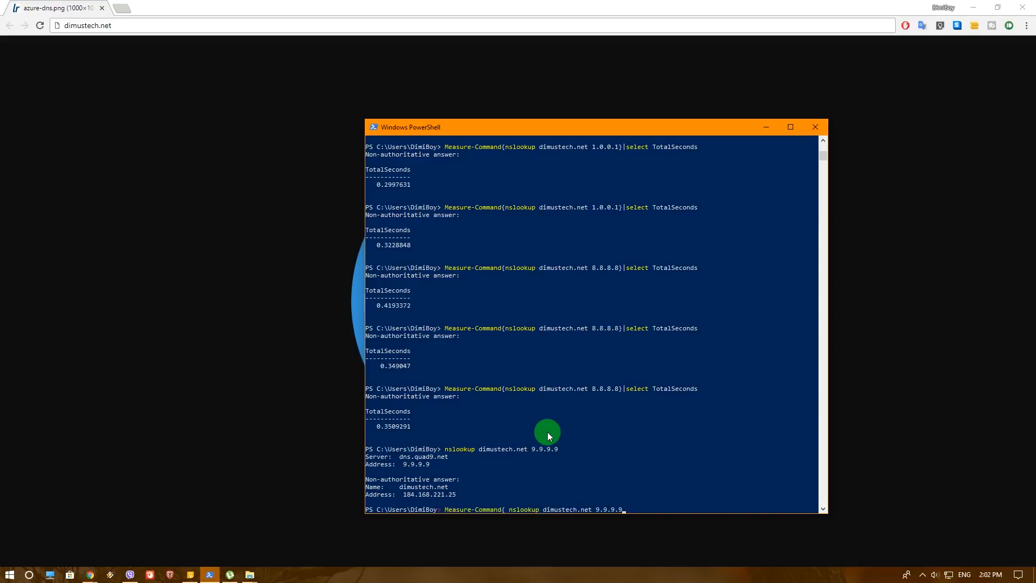
{"action": "type", "text": "}"}
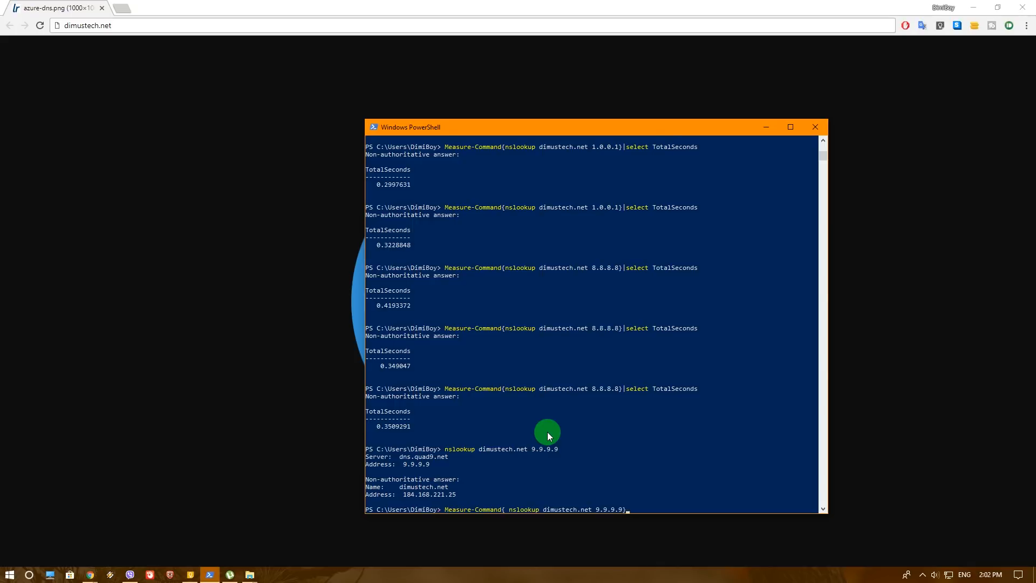
{"action": "key", "text": "Enter"}
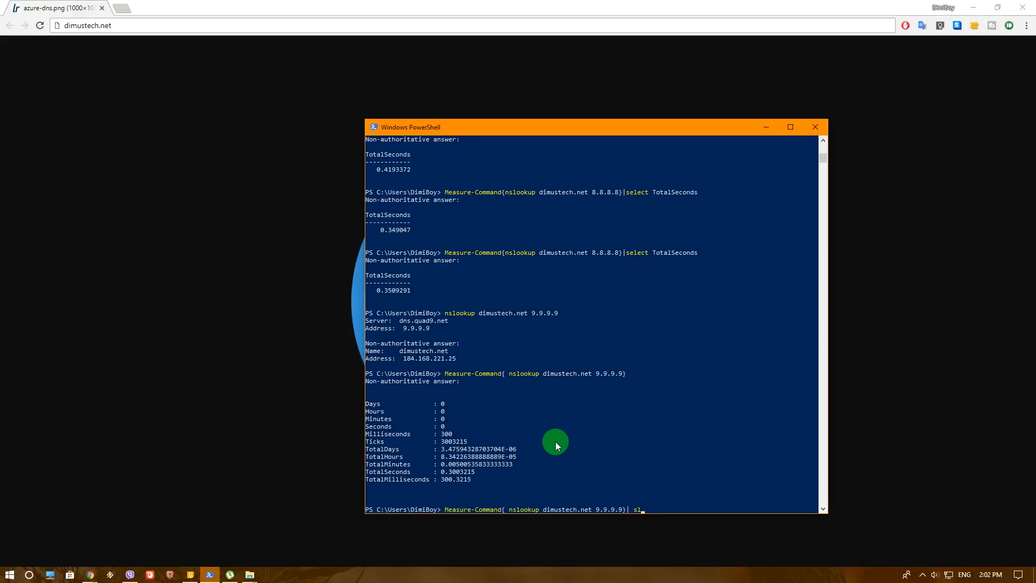
Step: Repeat the timed 9.9.9.9 lookup with select TotalSeconds six times, mostly about 0.30 s
{"action": "type", "text": "elect"}
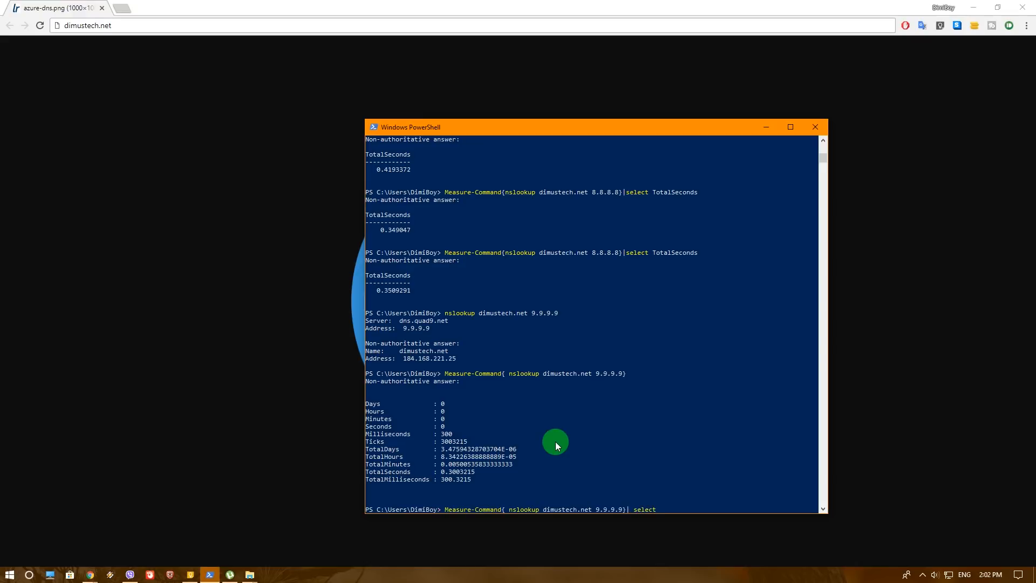
{"action": "mouse_move", "coordinate": [401, 474]}
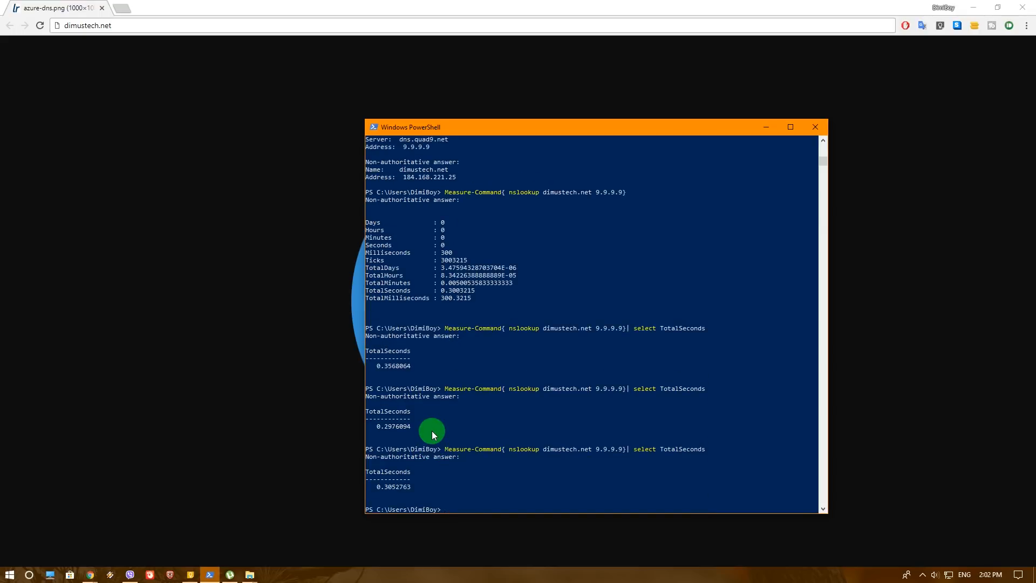
{"action": "scroll", "scroll_direction": "down", "scroll_amount": 3}
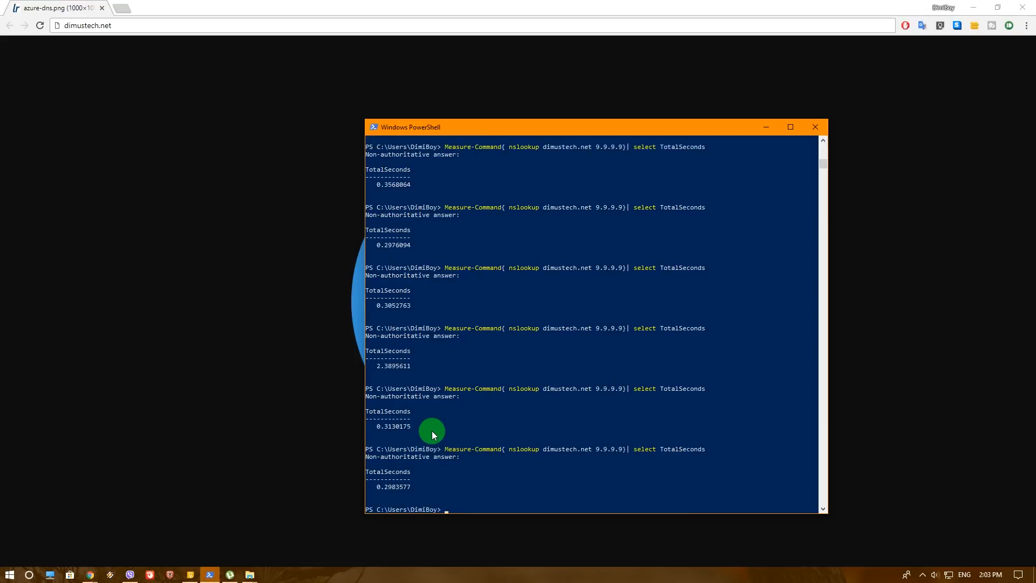
{"action": "mouse_move", "coordinate": [598, 461]}
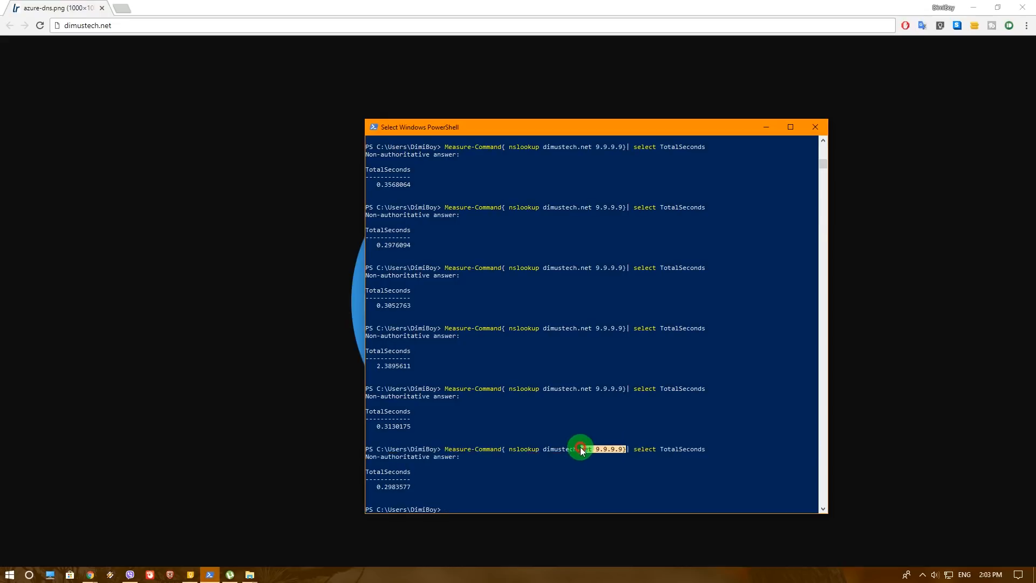
{"action": "mouse_move", "coordinate": [624, 422]}
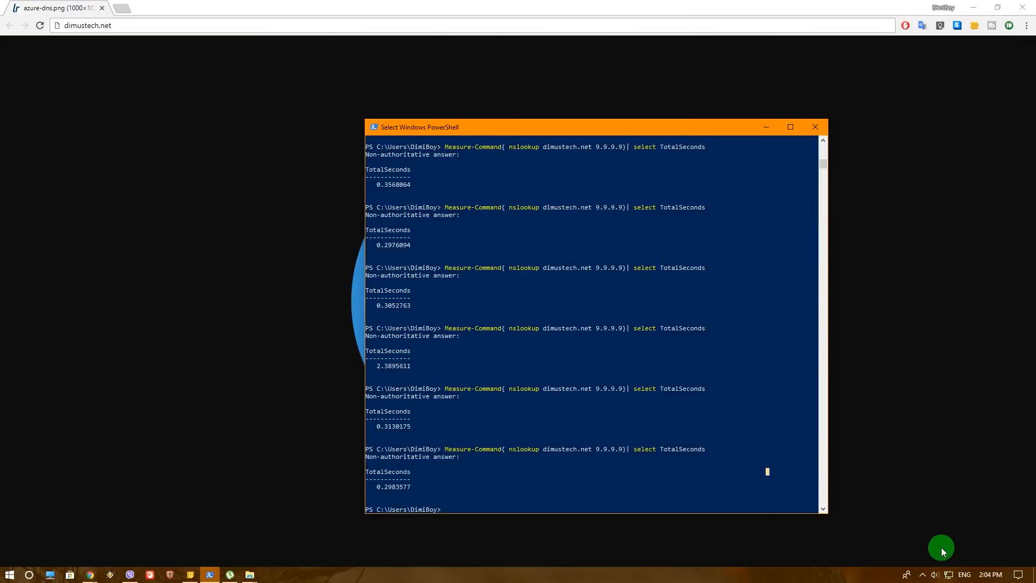
Step: Go from the network tray icon through Network & Internet settings to Change adapter options
{"action": "left_click", "coordinate": [950, 574]}
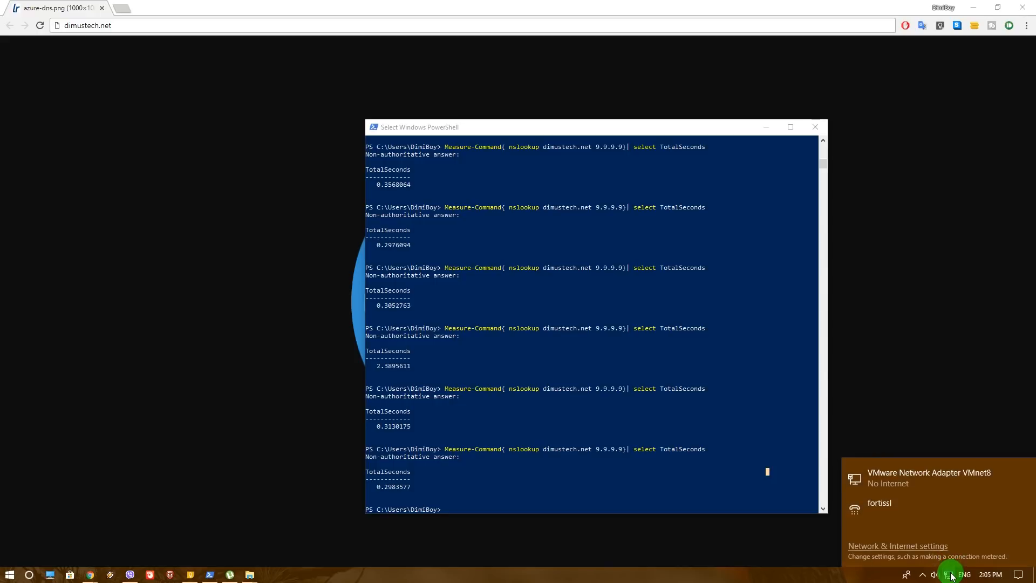
{"action": "left_click", "coordinate": [898, 546]}
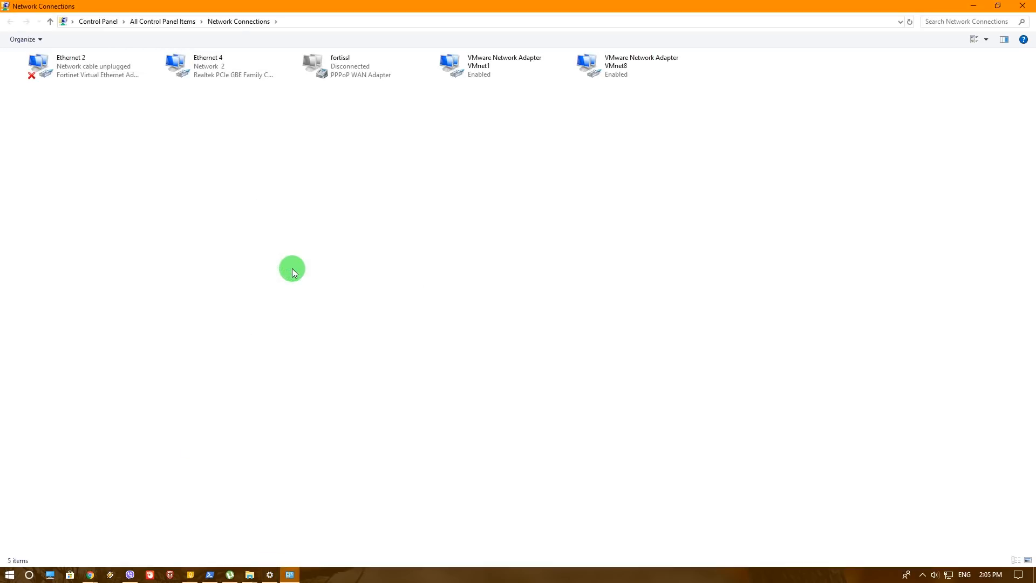
{"action": "mouse_move", "coordinate": [242, 118]}
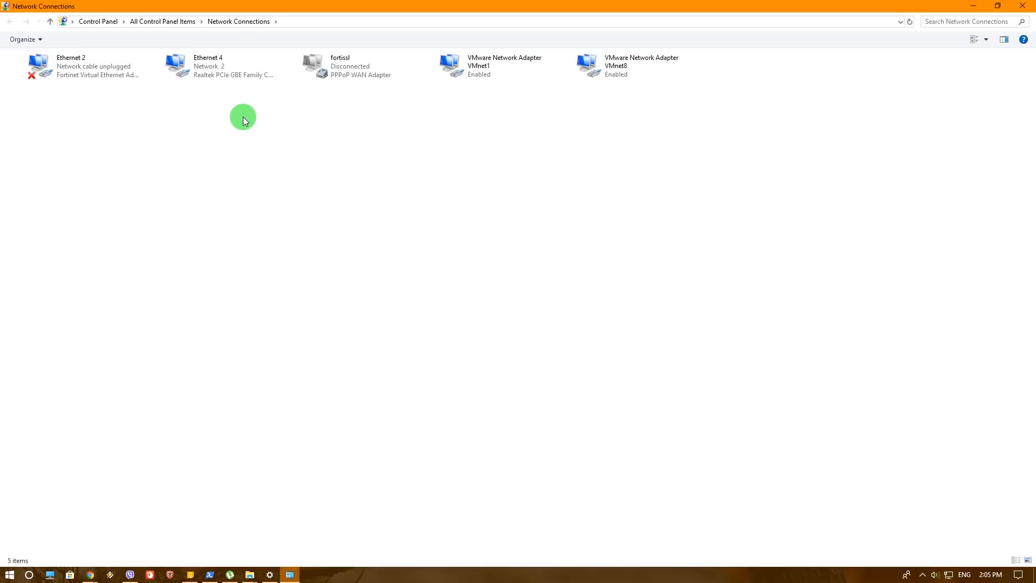
{"action": "left_click", "coordinate": [212, 66]}
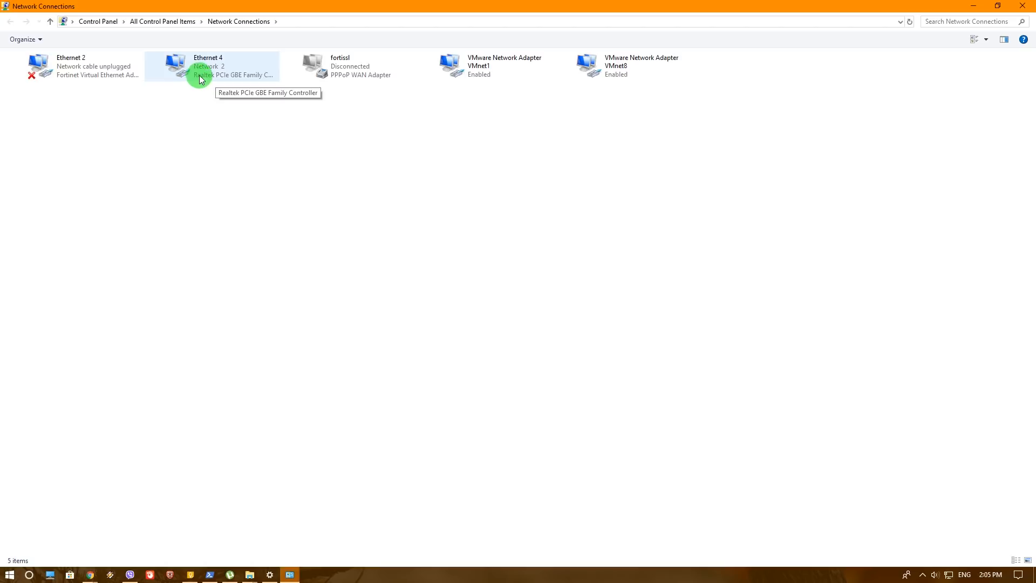
Step: Open the IPv4 (TCP/IPv4) properties of the Ethernet 4 adapter
{"action": "right_click", "coordinate": [207, 66]}
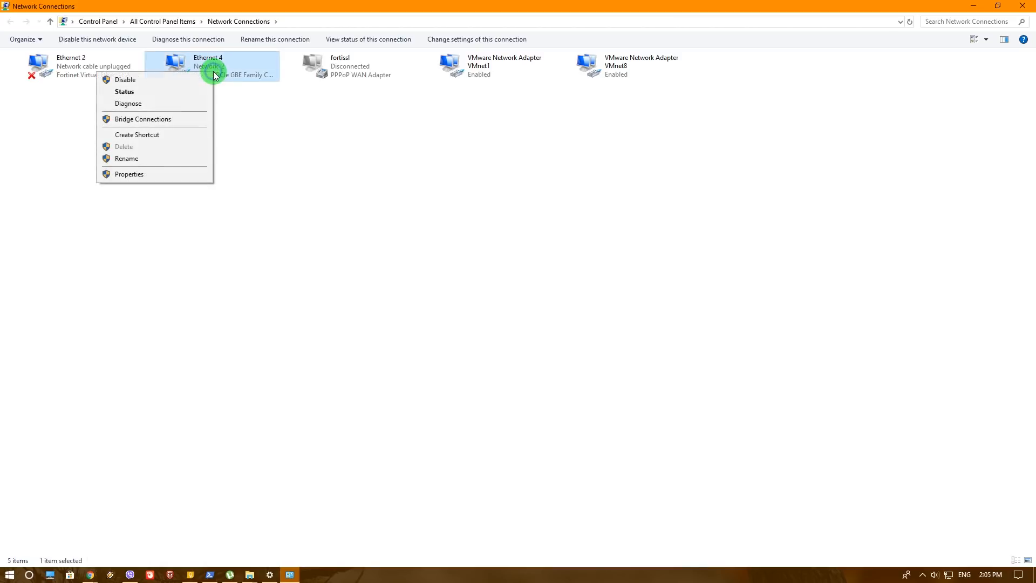
{"action": "left_click", "coordinate": [171, 177]}
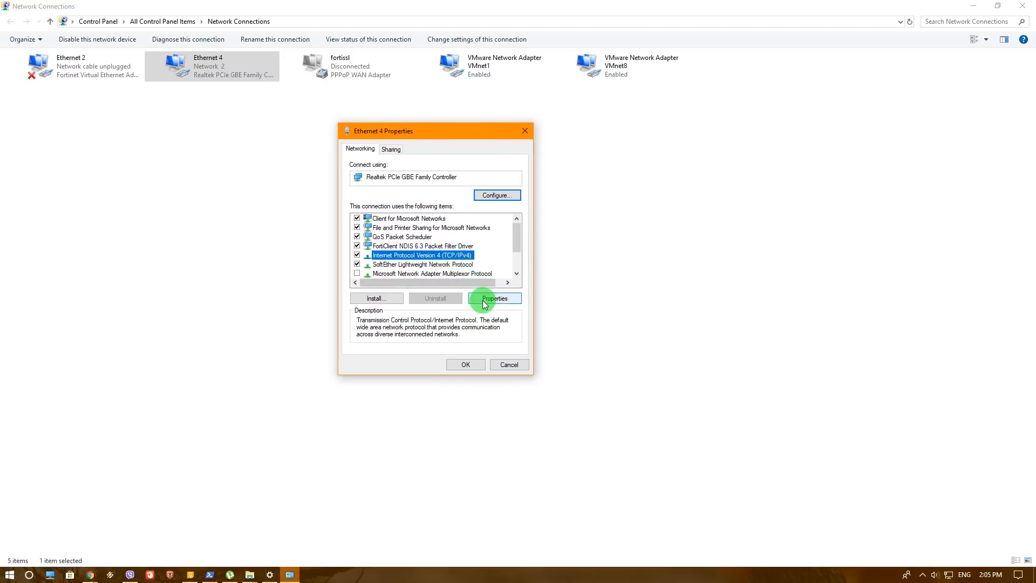
{"action": "left_click", "coordinate": [494, 297]}
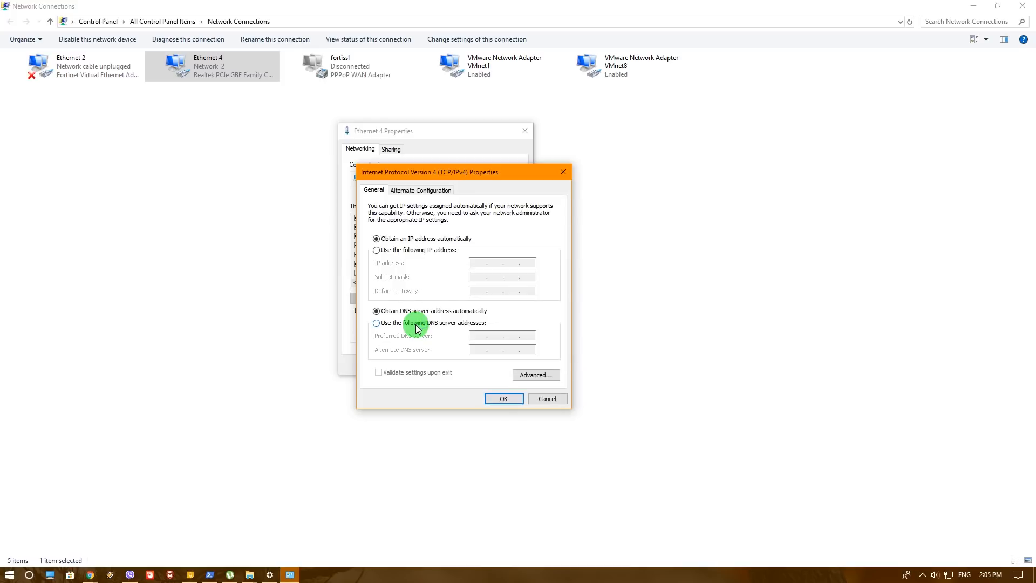
Step: Switch to manual DNS and enter 9.9.9.9 as the preferred server
{"action": "left_click", "coordinate": [377, 324]}
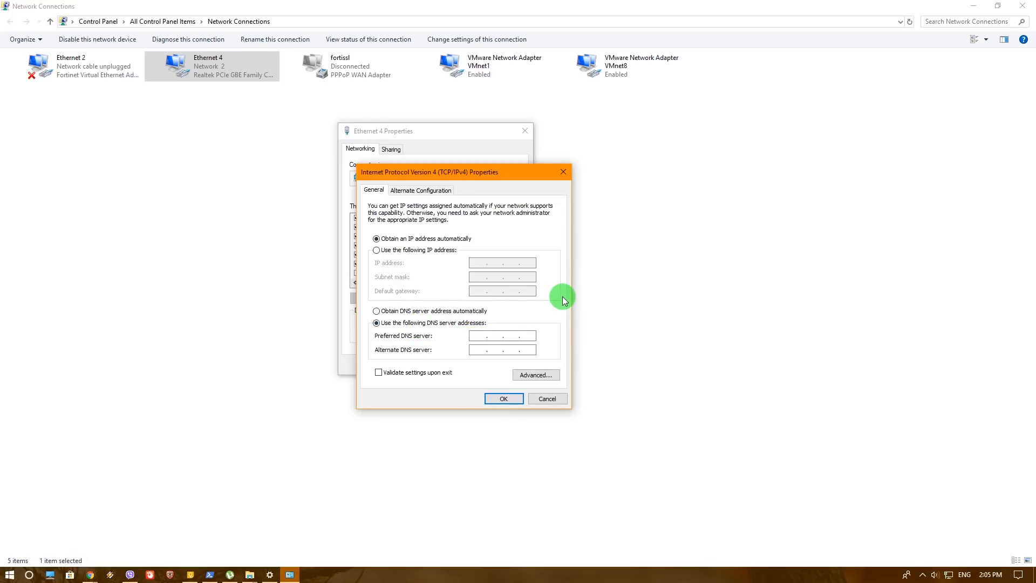
{"action": "type", "text": "9.9.9.9"}
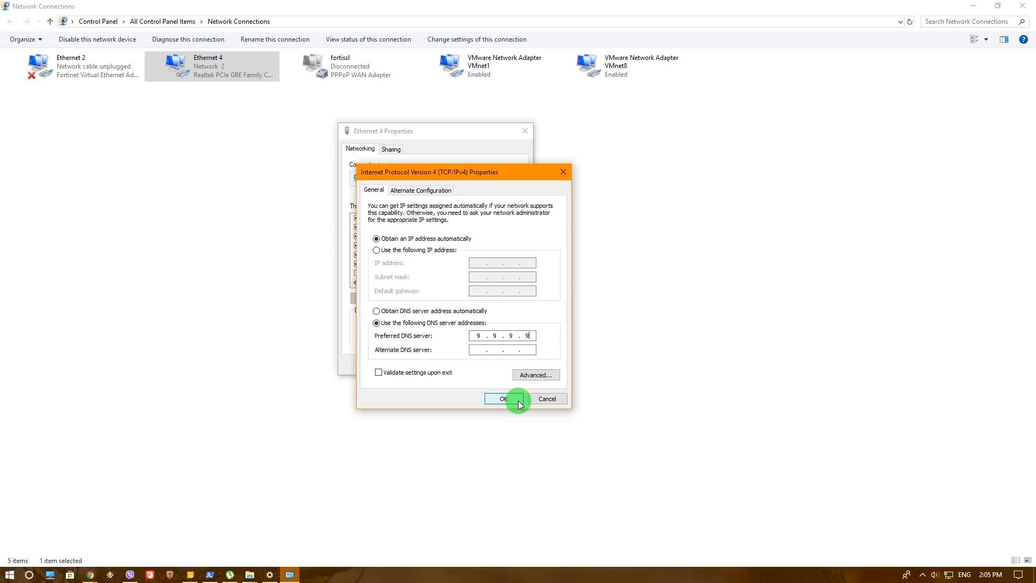
{"action": "mouse_move", "coordinate": [507, 372]}
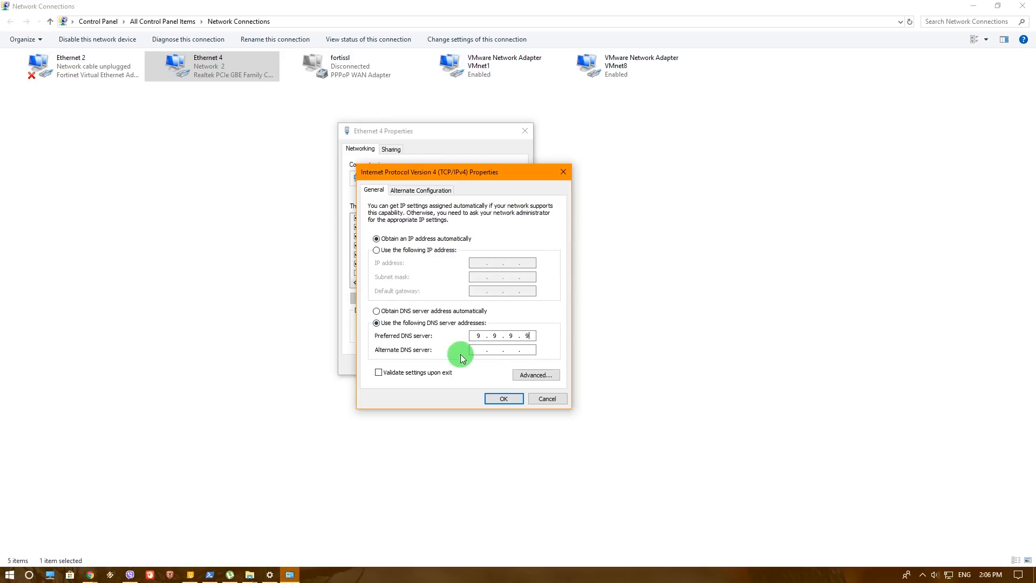
{"action": "mouse_move", "coordinate": [553, 324]}
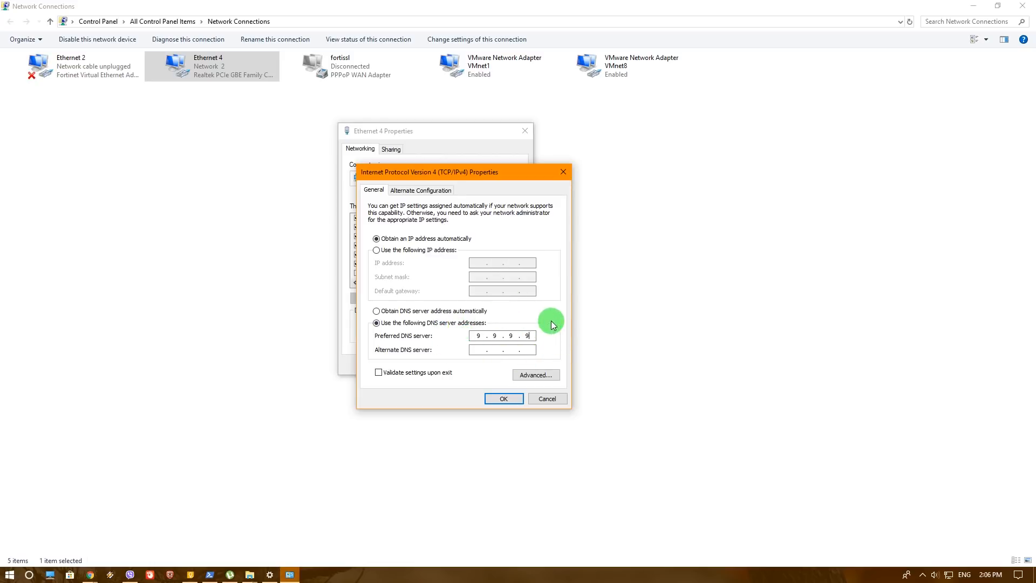